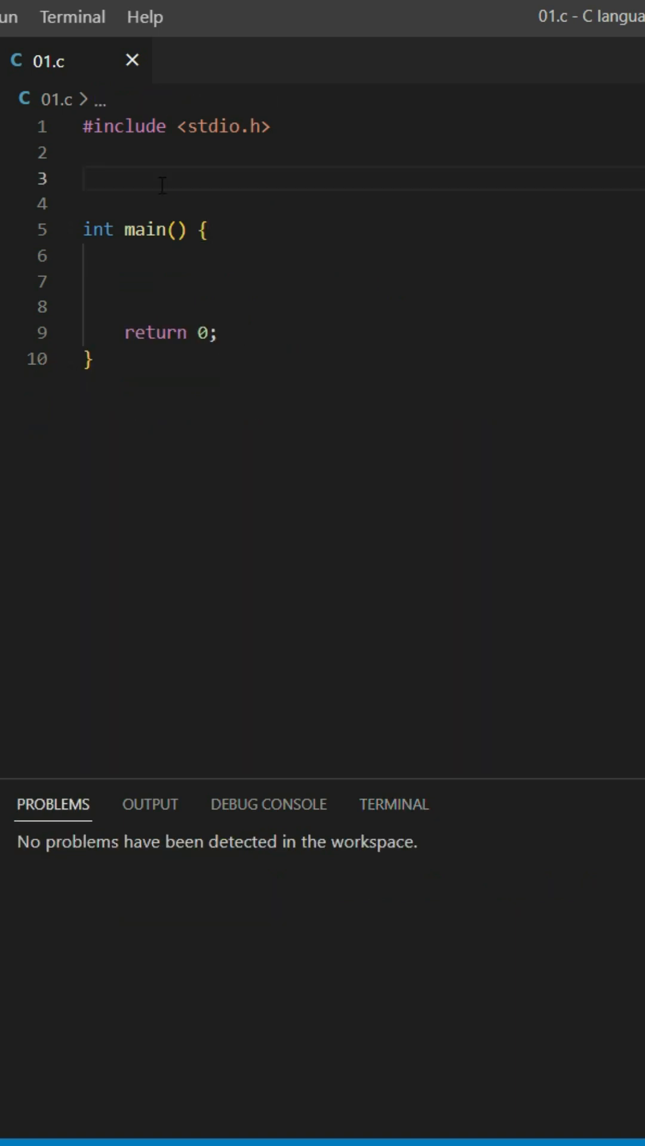
{"action": "type", "text": "int *get"}
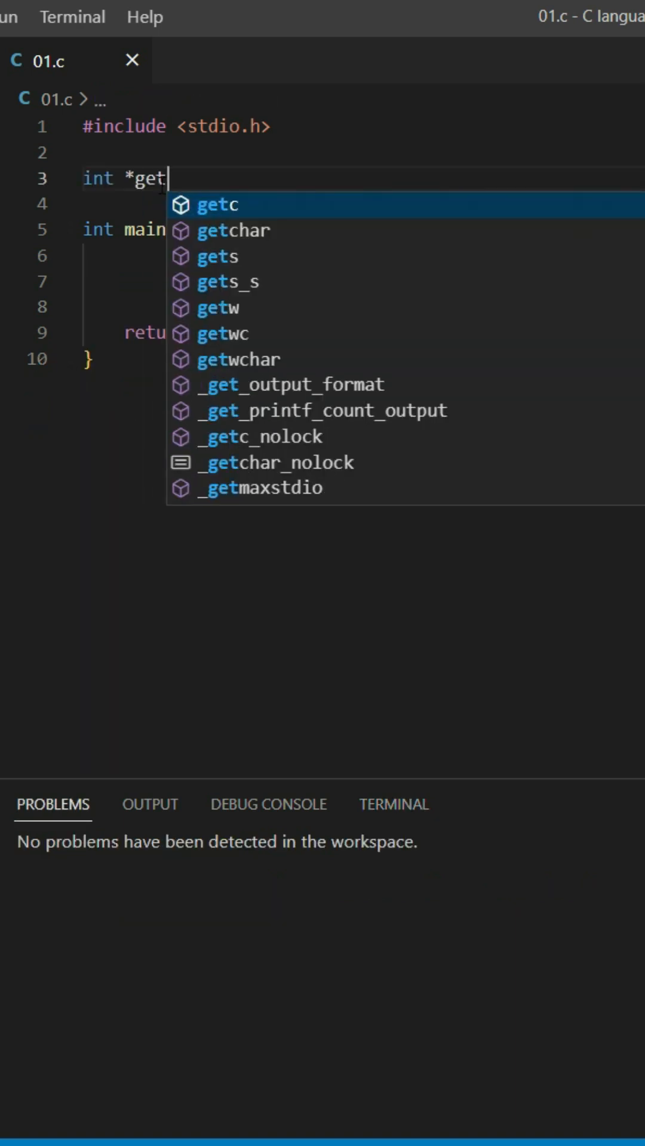
{"action": "type", "text": "_array();"}
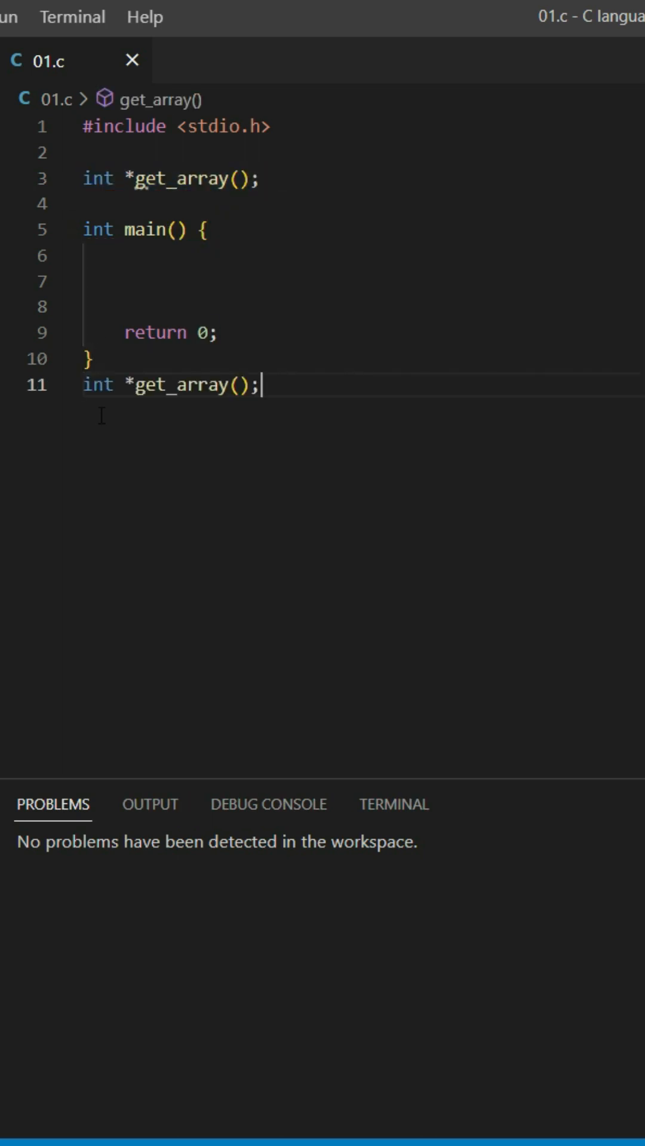
{"action": "type", "text": "{"}
{"action": "type", "text": "int arr[] = {1, 2, 3, 4, 5};"}
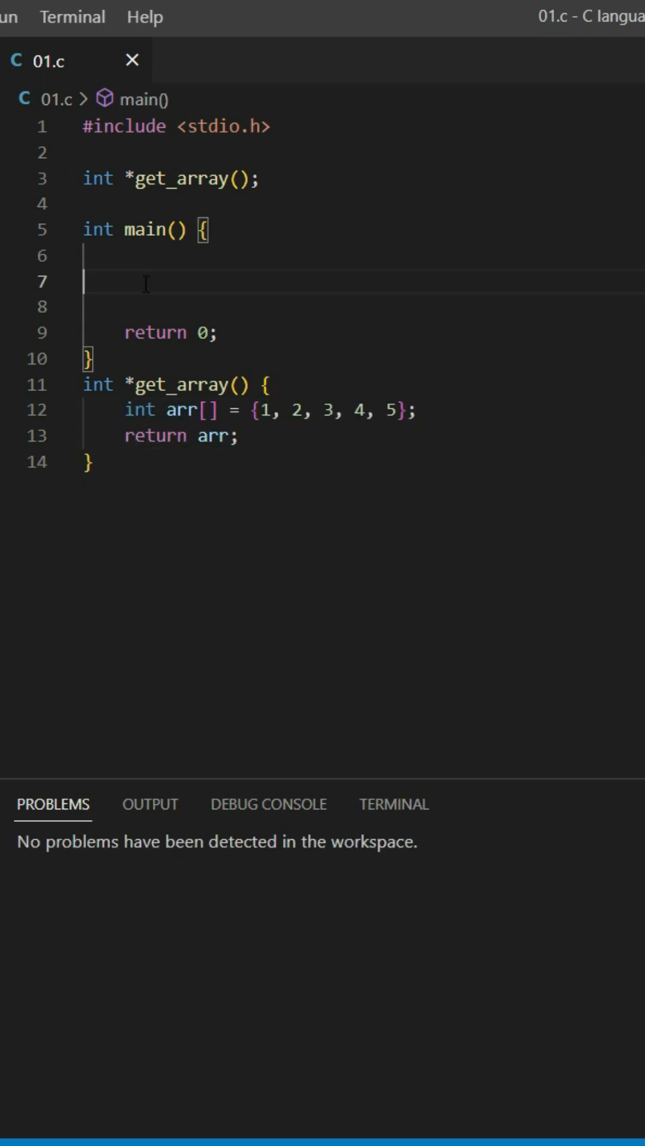
{"action": "type", "text": "int *p"}
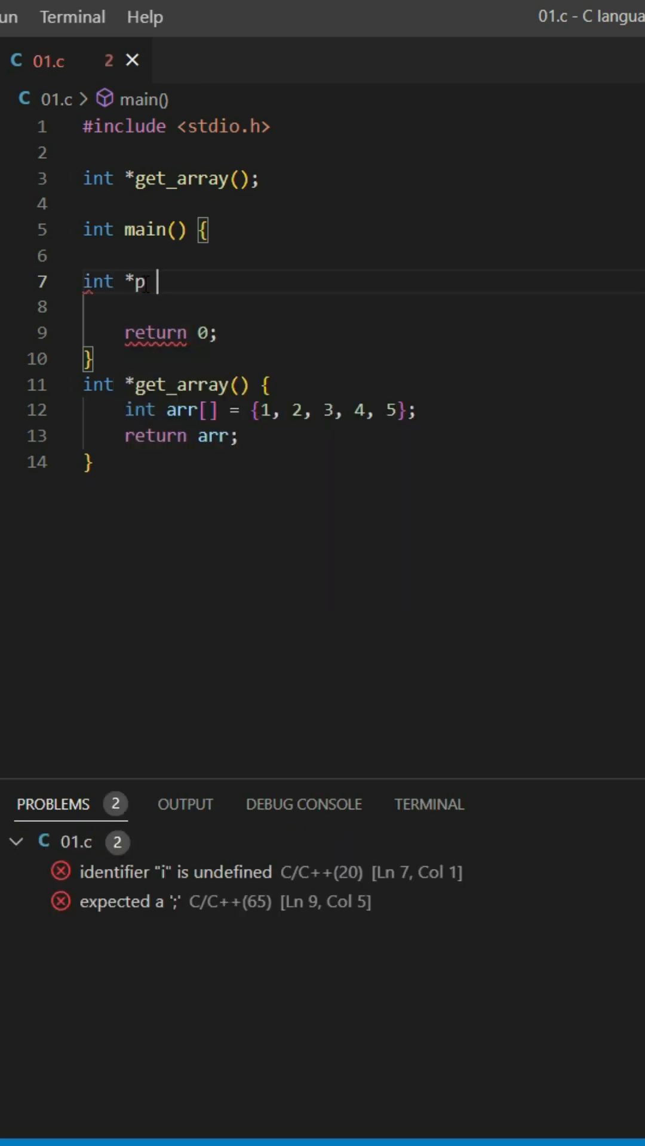
{"action": "type", "text": "="}
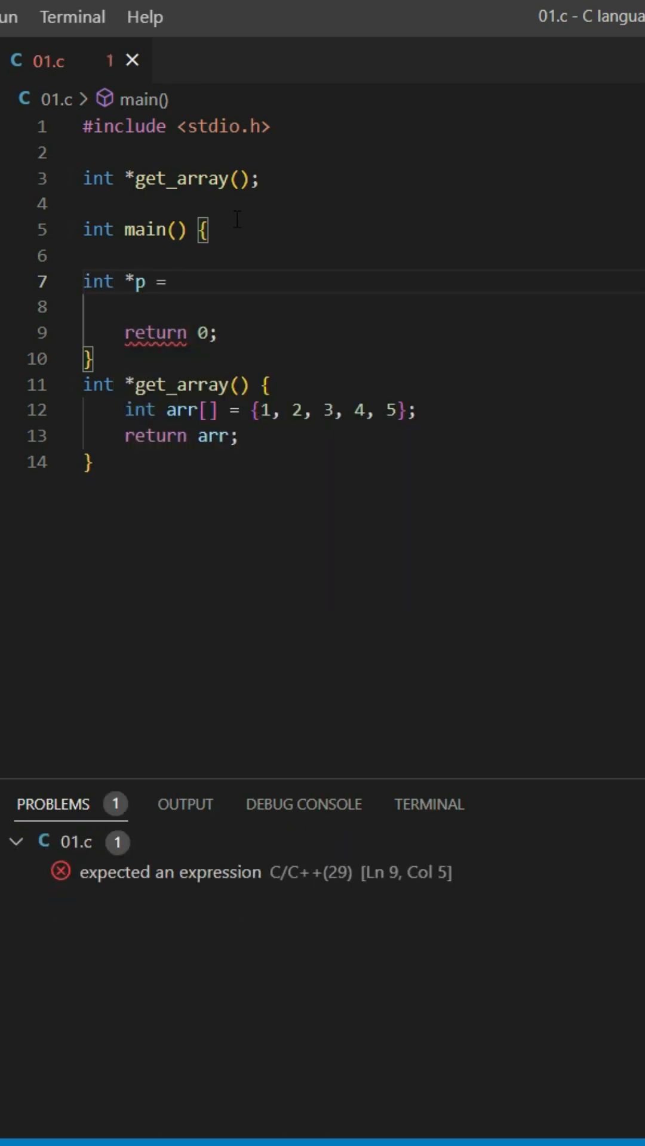
{"action": "type", "text": "get_array;"}
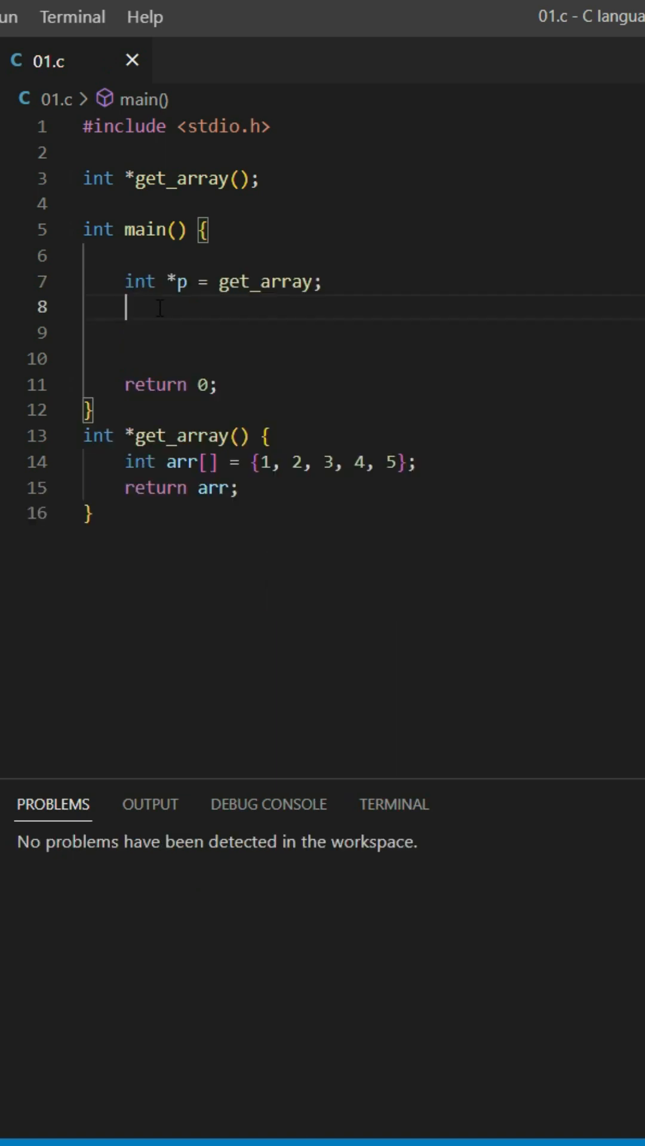
{"action": "mouse_move", "coordinate": [307, 424]}
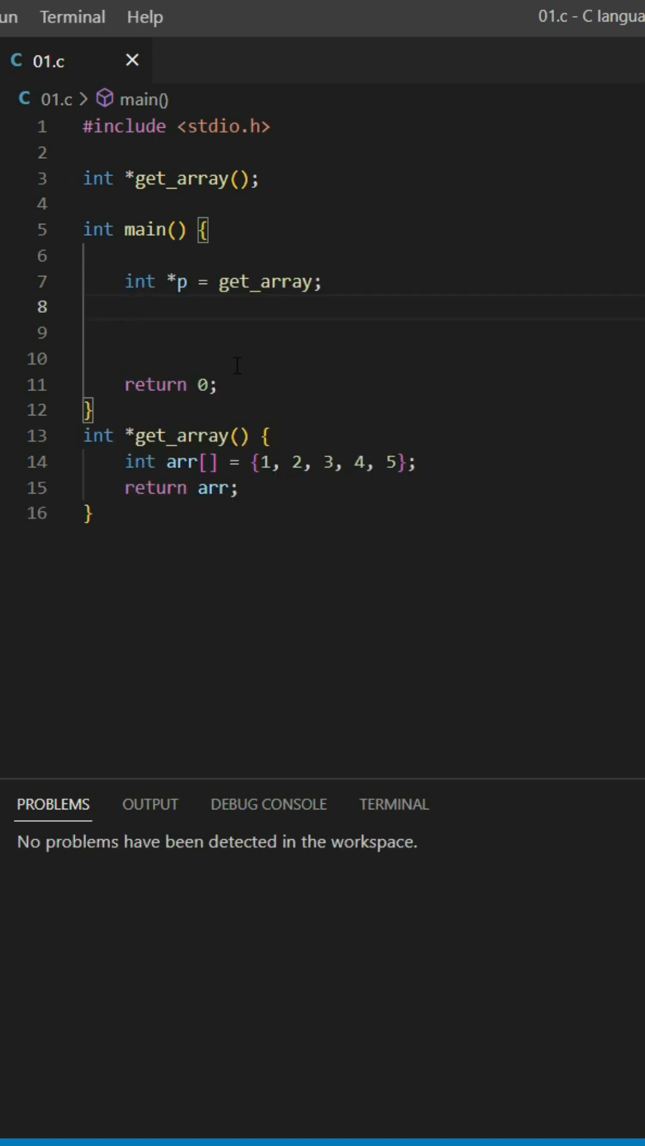
{"action": "type", "text": "for(int i = 0;"}
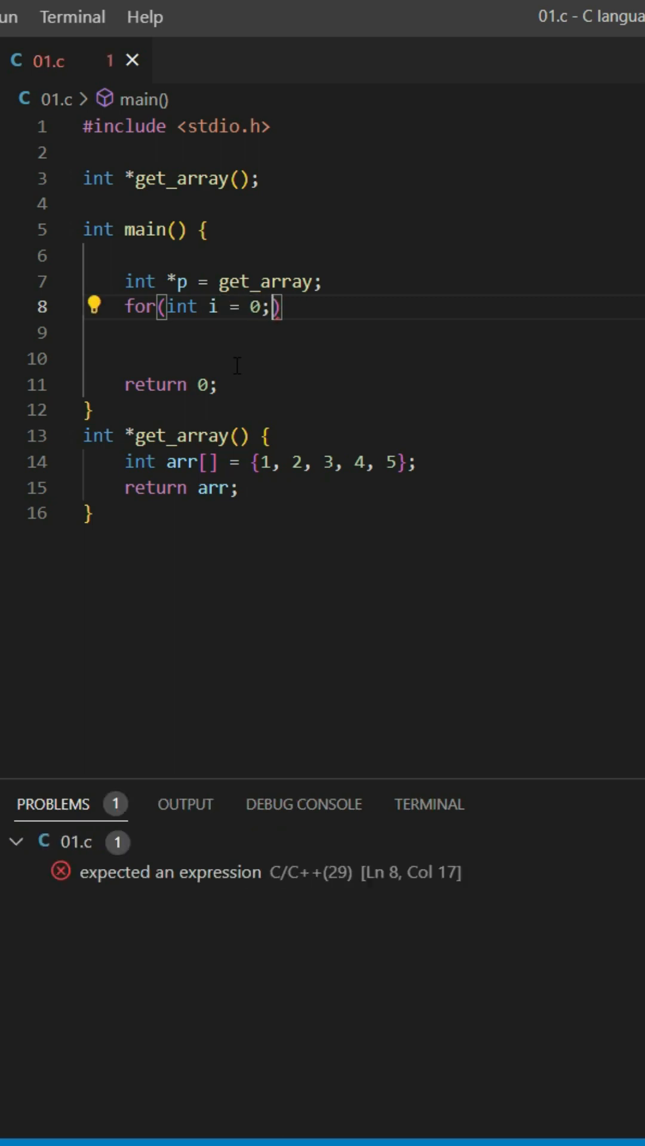
{"action": "type", "text": "i <"}
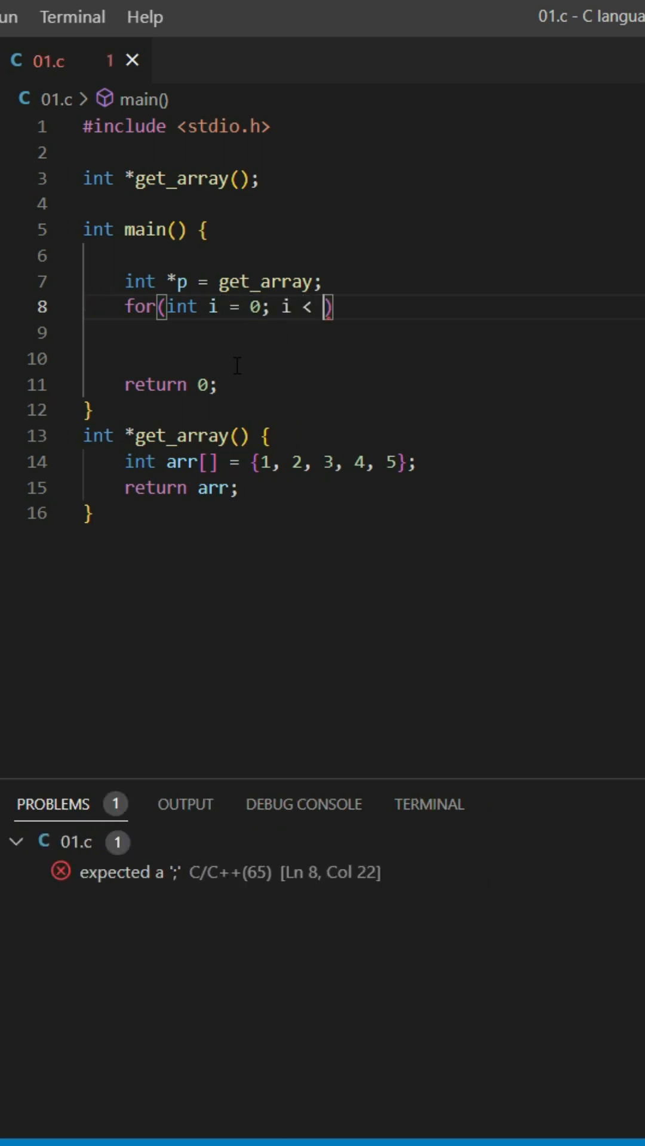
{"action": "type", "text": "5; i++"}
{"action": "left_click", "coordinate": [363, 334]}
{"action": "type", "text": "printf"}
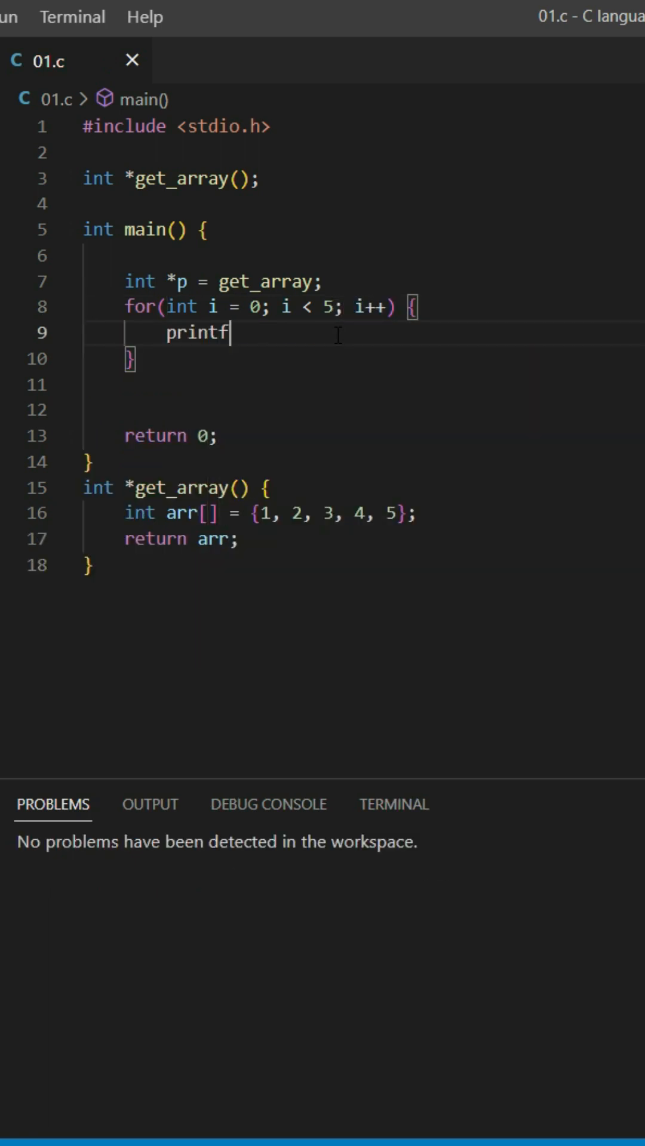
{"action": "type", "text": "(\"array[%d]: %d\""}
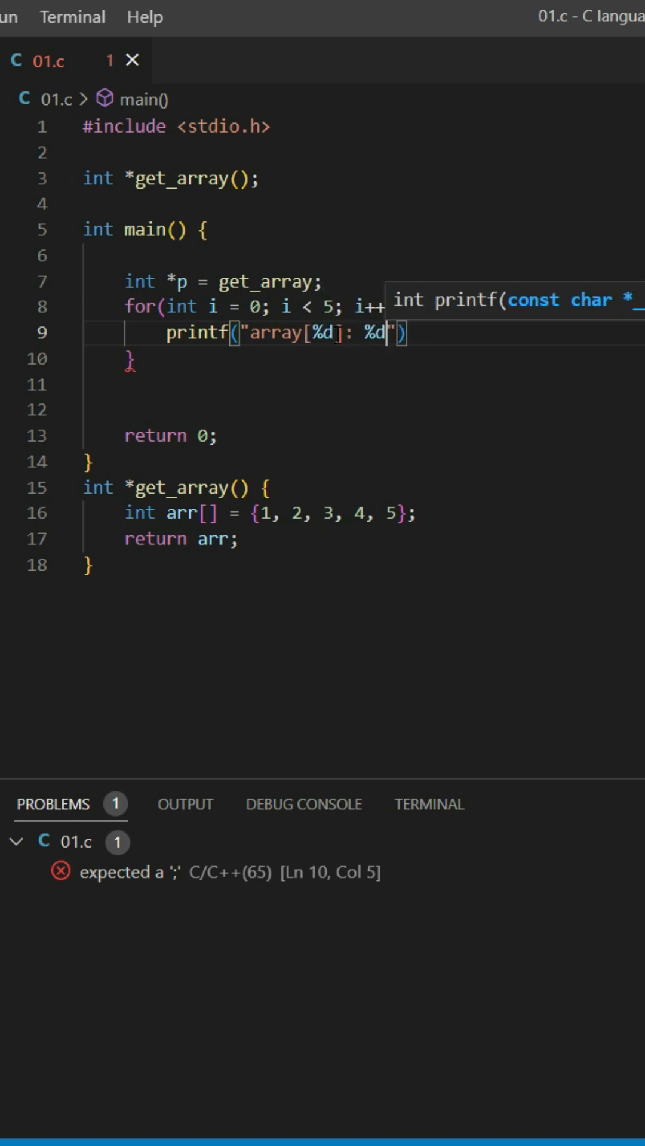
{"action": "type", "text": "\\t\", i, p"}
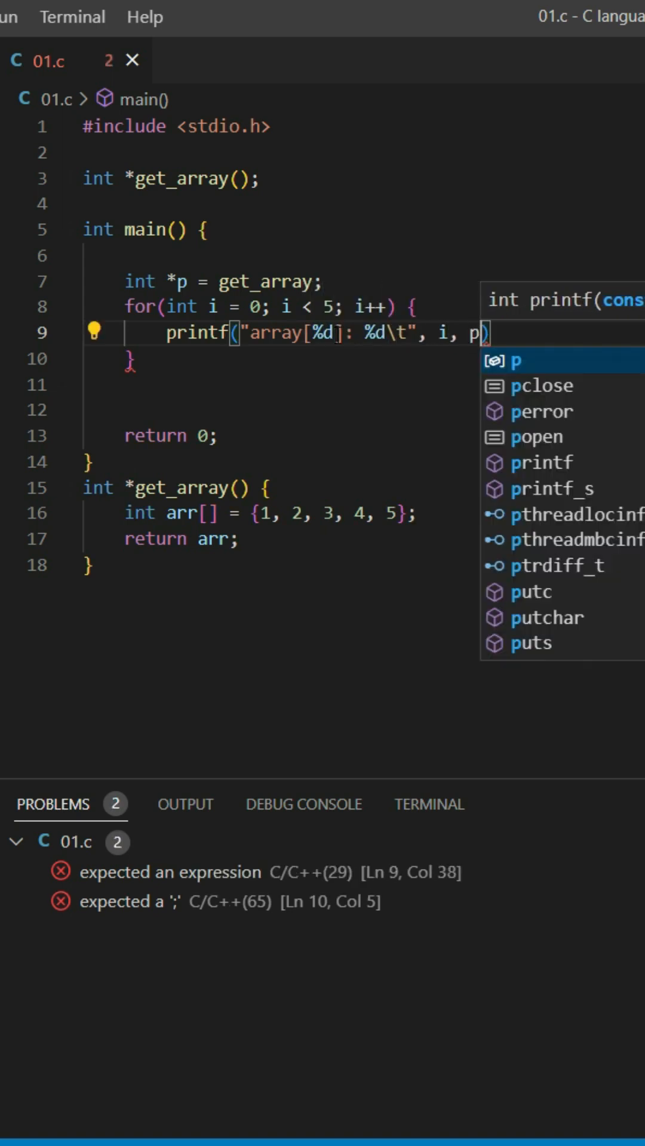